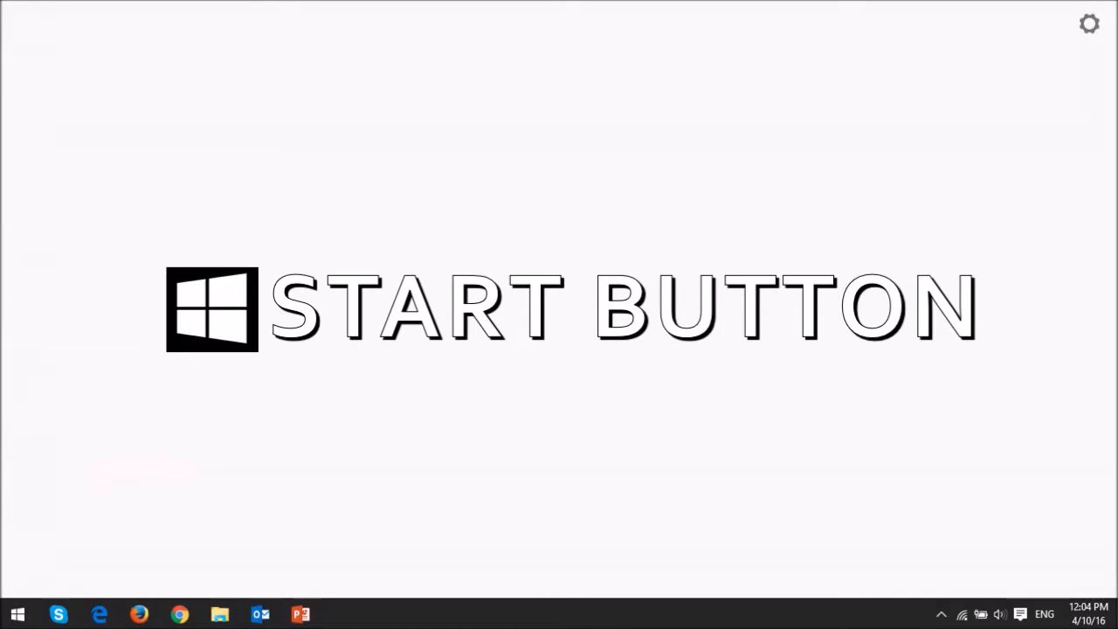
# - Bring up Windows Settings from the Start button
pyautogui.click(17, 612)
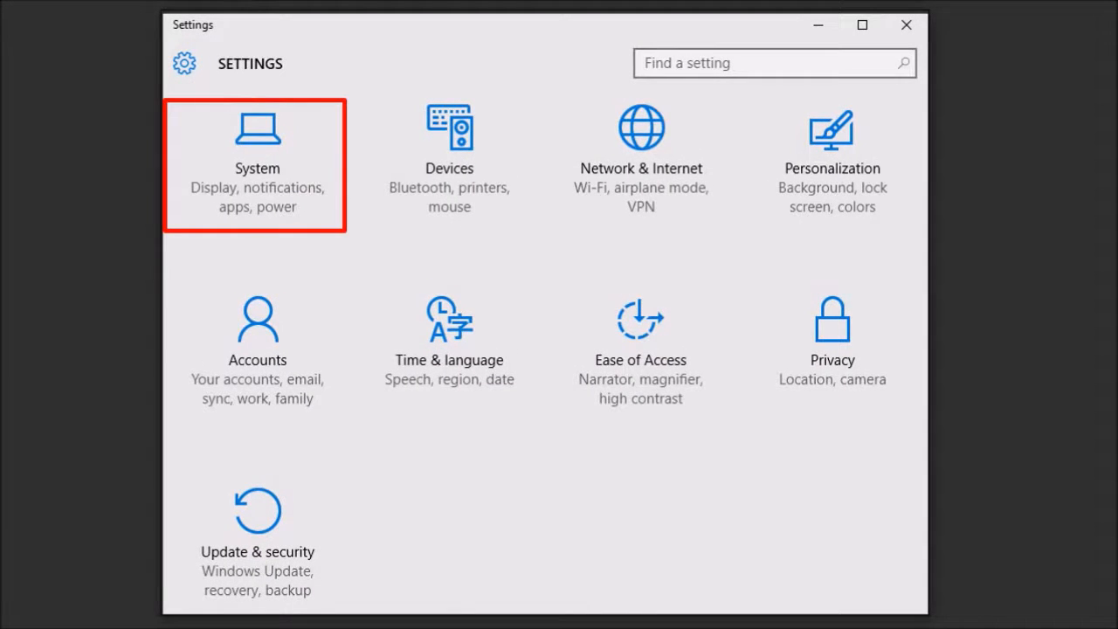
# - In System > Apps & features, request uninstalling Explaindio 3D Intro Creator
pyautogui.click(257, 166)
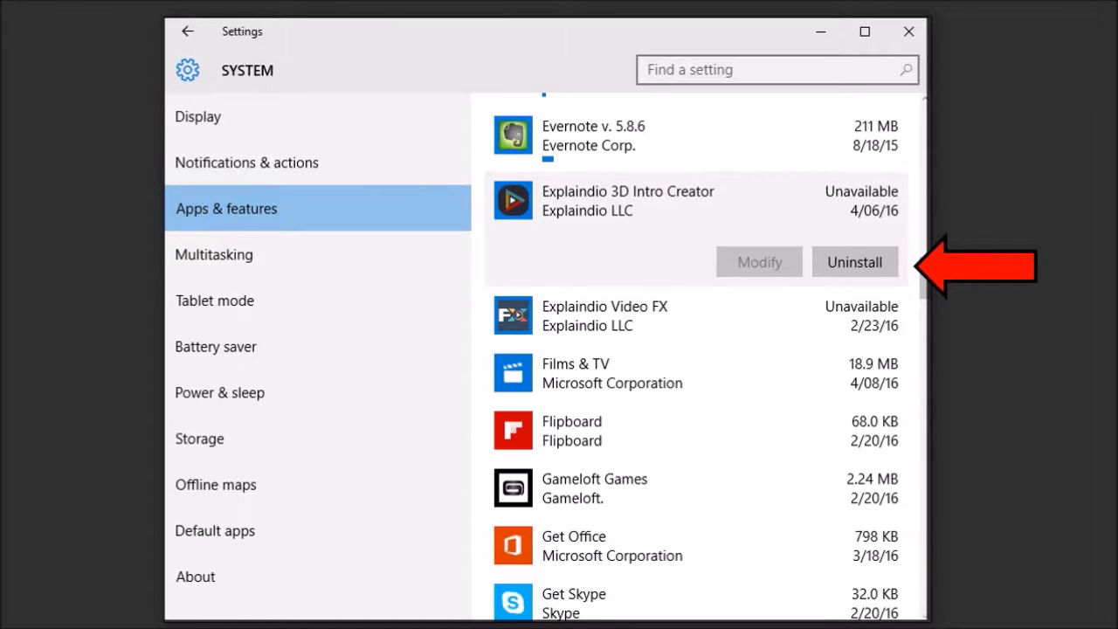
pyautogui.click(853, 262)
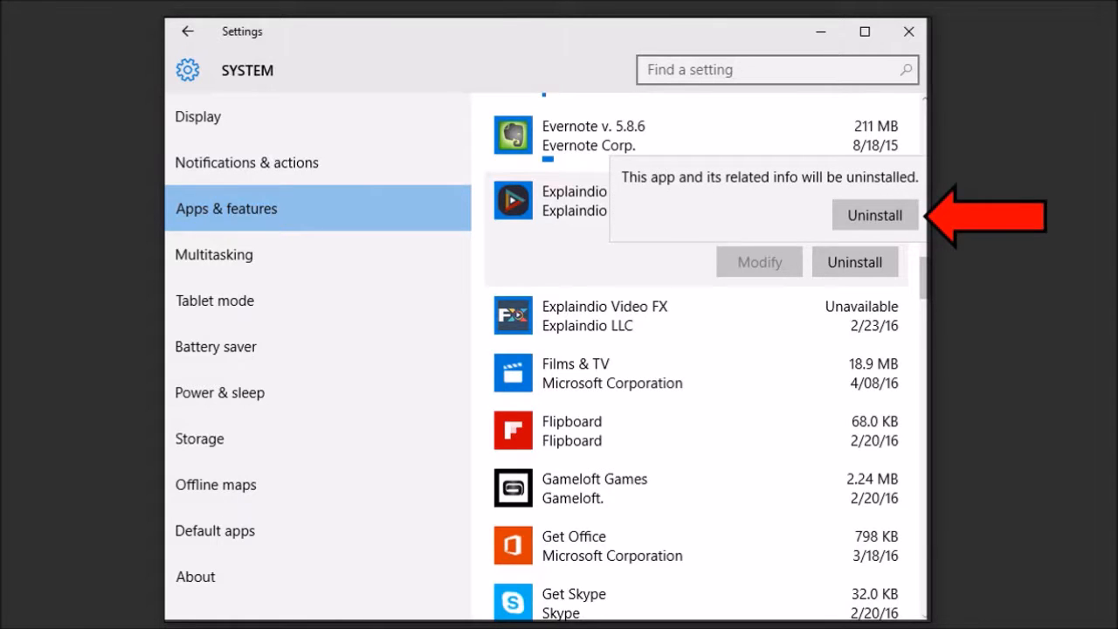
# - Confirm removal, allow UAC, run the Explaindio 3D Intro Creator uninstaller and finish the wizard
pyautogui.click(873, 215)
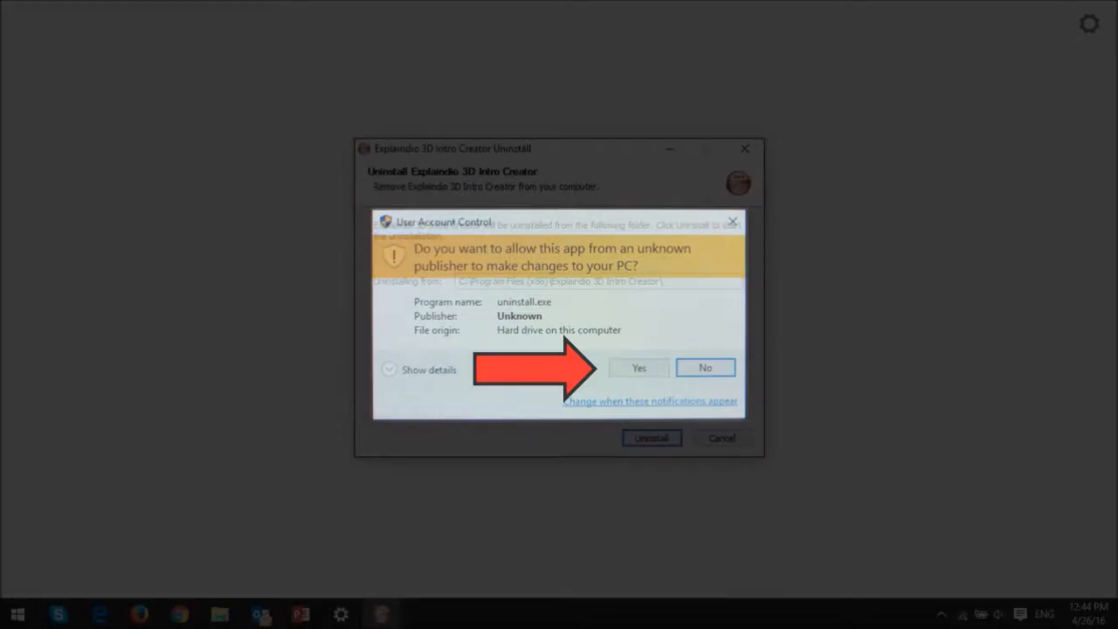
pyautogui.click(639, 366)
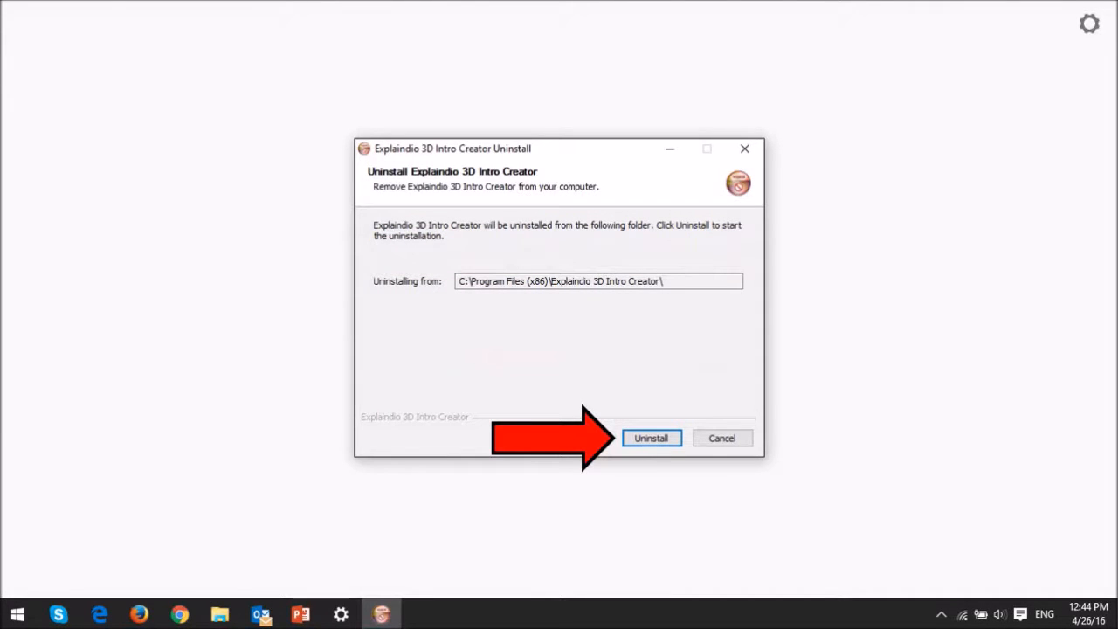
pyautogui.click(649, 436)
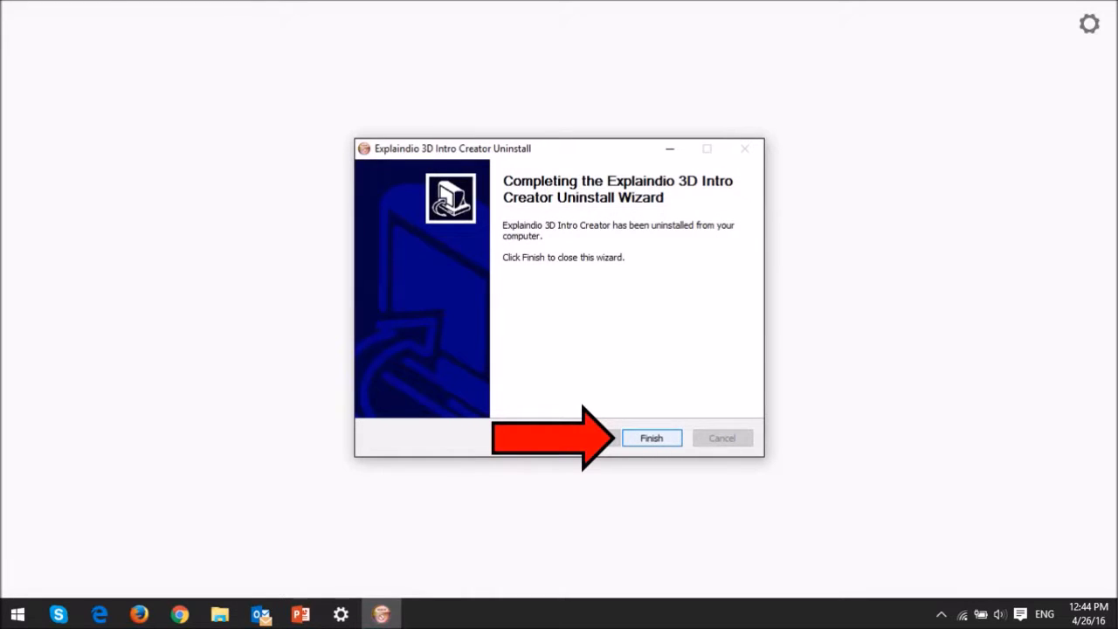
pyautogui.click(650, 437)
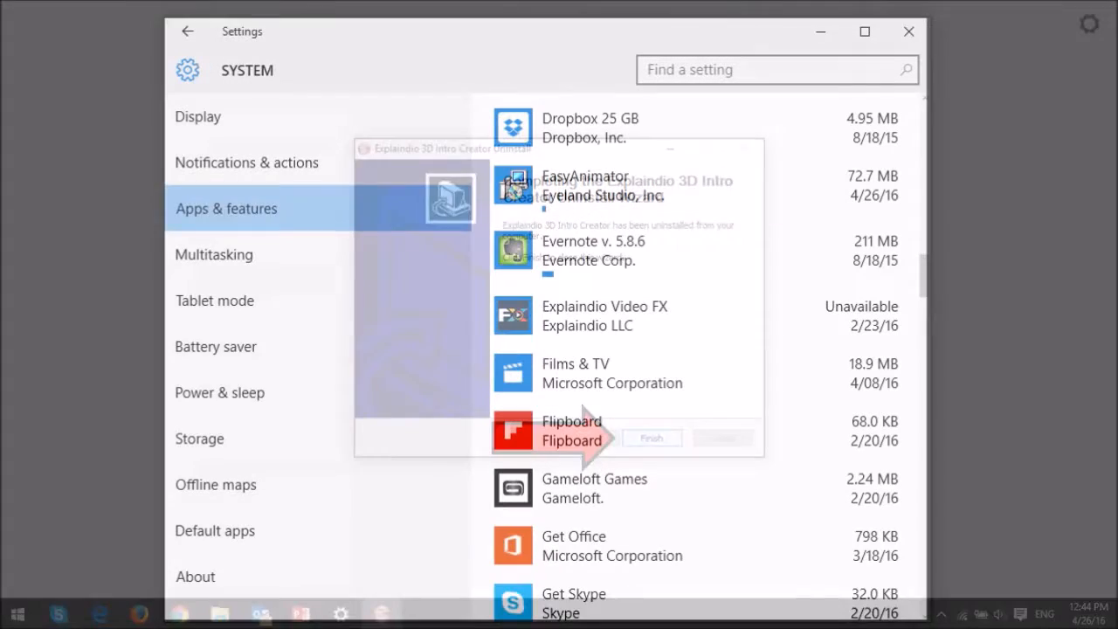
# - Check the Apps & features list no longer shows Explaindio 3D Intro Creator, then bring up the Start menu
pyautogui.click(649, 436)
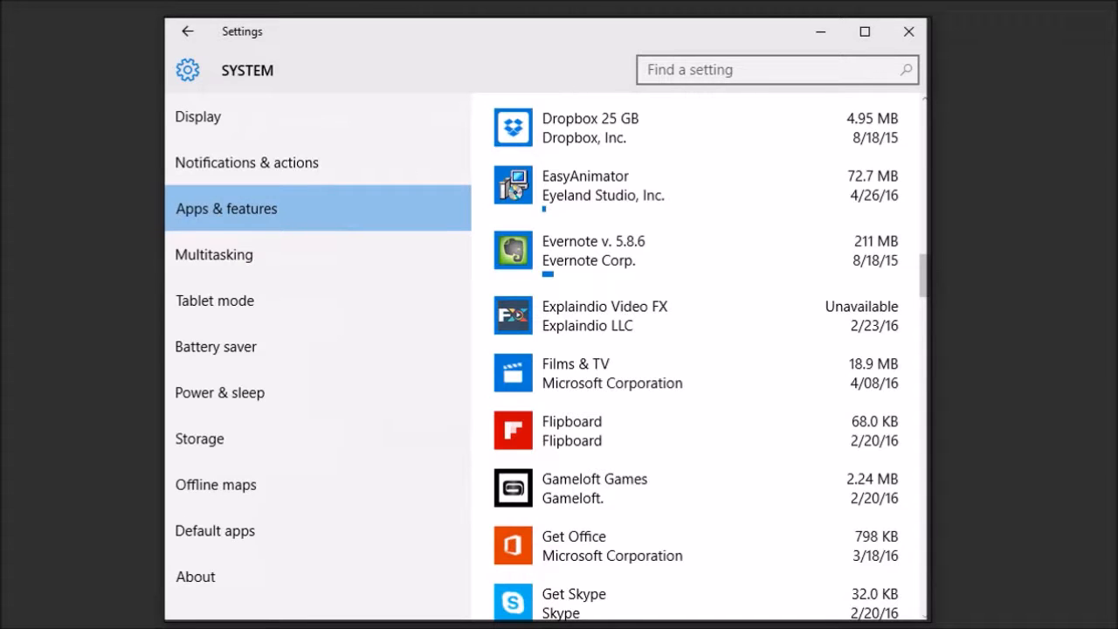
pyautogui.click(25, 608)
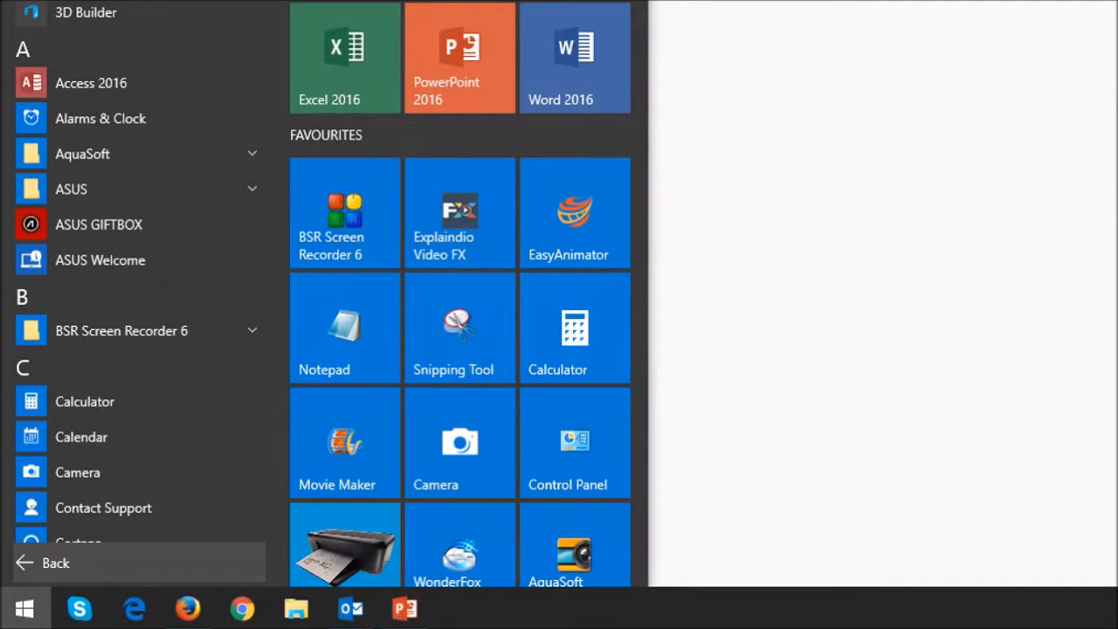
# - From the All apps list, choose Uninstall on the Explaindio 3D Intro Creator entry, reaching Control Panel's programs list
pyautogui.scroll(-3)
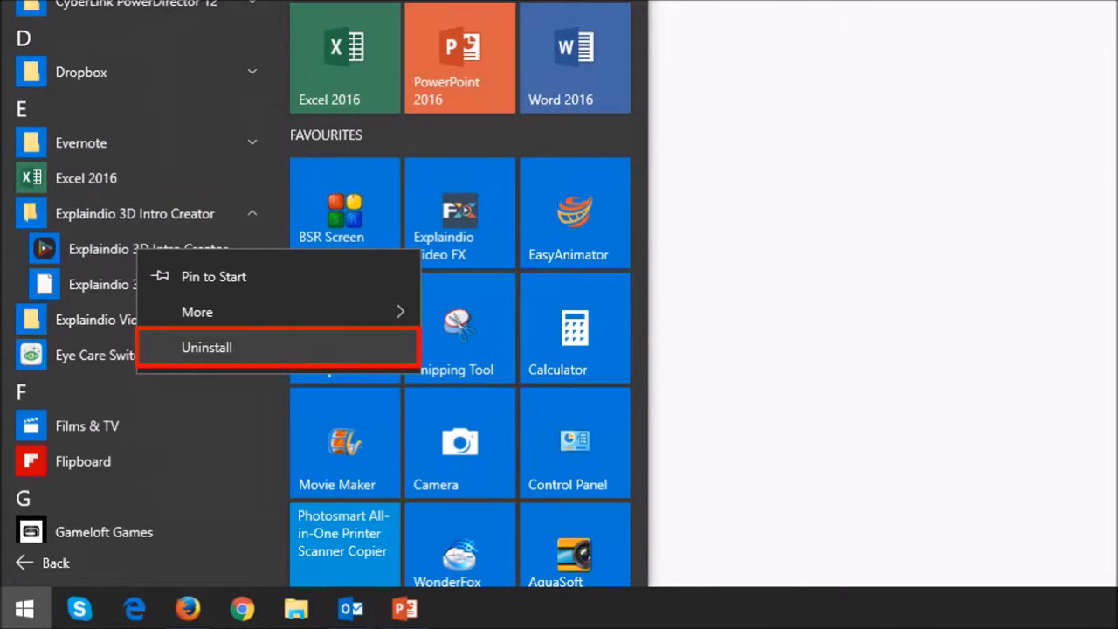
pyautogui.click(206, 346)
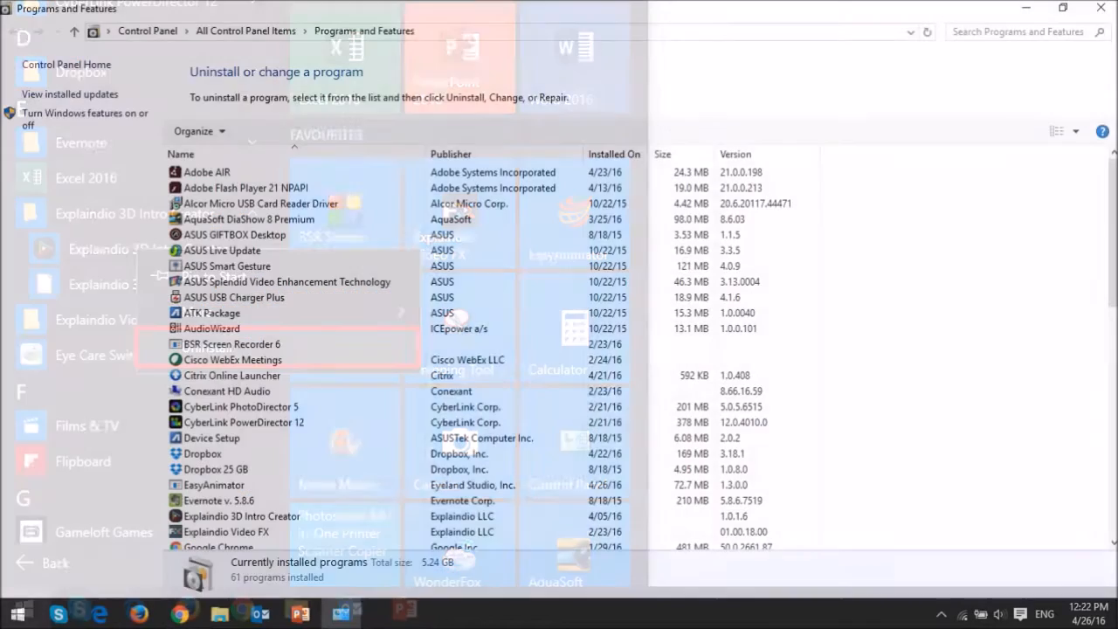